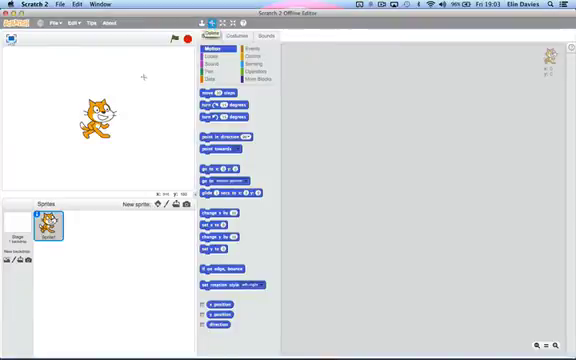
Step: Delete the default cat sprite from the project
left_click(16, 222)
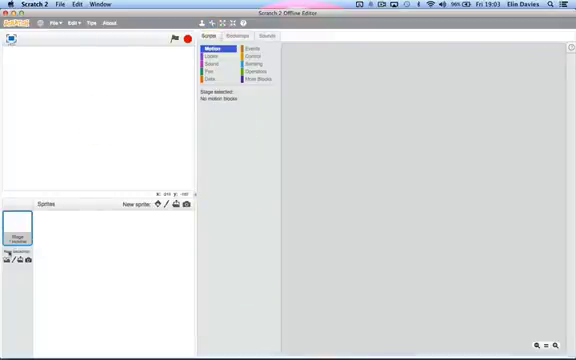
mouse_move(10, 262)
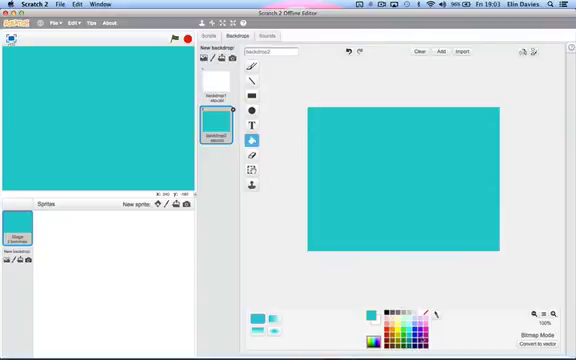
left_click(258, 318)
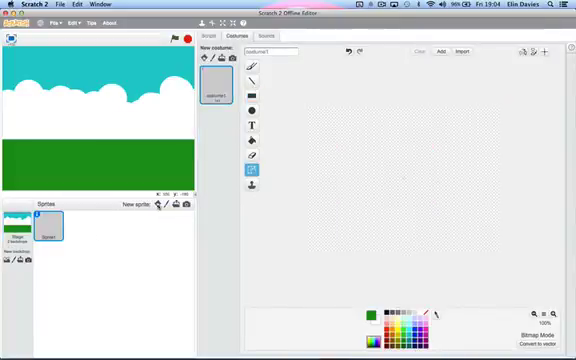
mouse_move(158, 207)
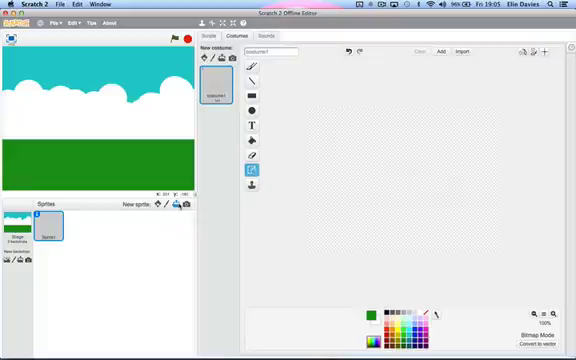
mouse_move(176, 203)
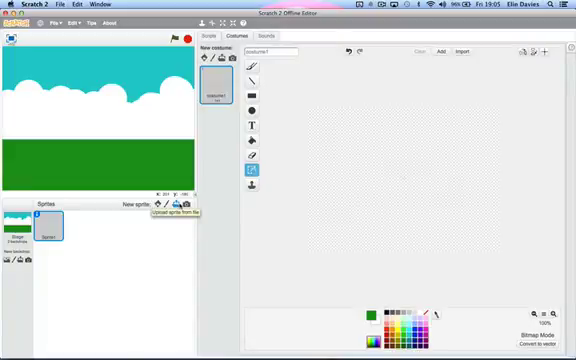
mouse_move(186, 203)
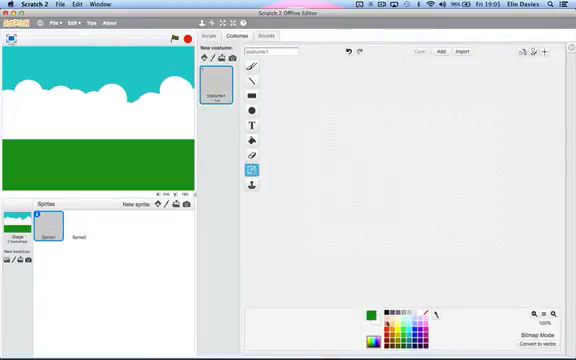
Step: Switch Sprite1's blank costume to vector drawing mode
left_click(252, 108)
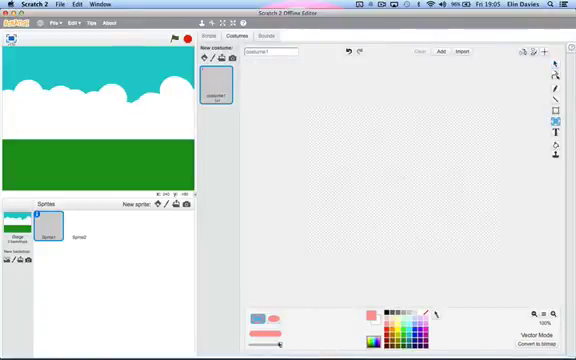
Step: Draw a filled pink circle for the girl's head, then ready freehand drawing
left_click_drag(360, 145, 400, 160)
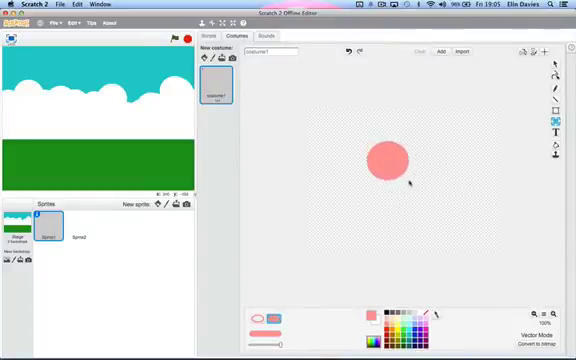
left_click(385, 155)
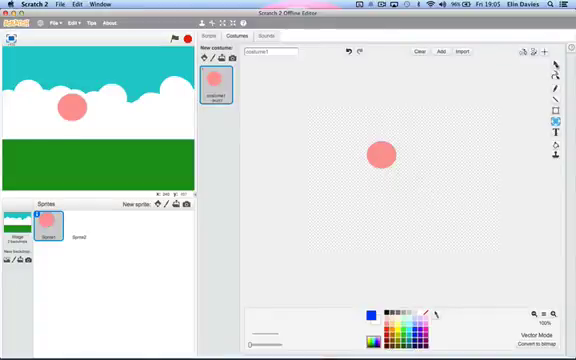
left_click(547, 90)
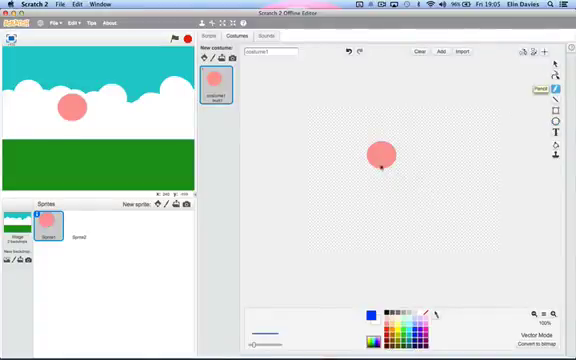
Step: Draw the girl's body lines down from the pink head with the pencil
left_click_drag(382, 165, 382, 190)
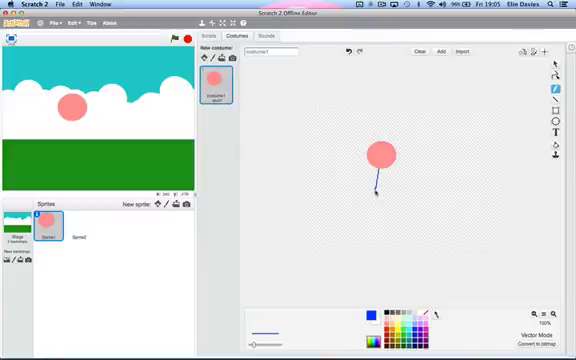
left_click_drag(385, 185, 395, 180)
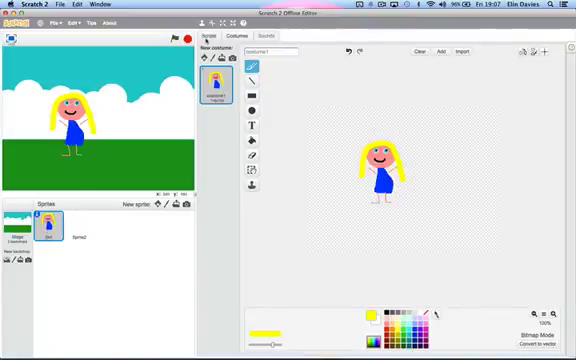
Step: Build the green-flag forever script testing an arrow key and show the motion blocks
left_click(212, 37)
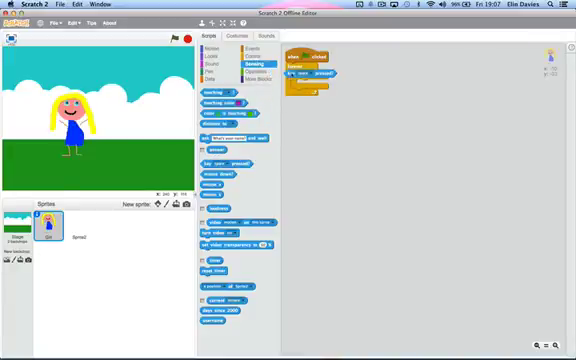
left_click(325, 70)
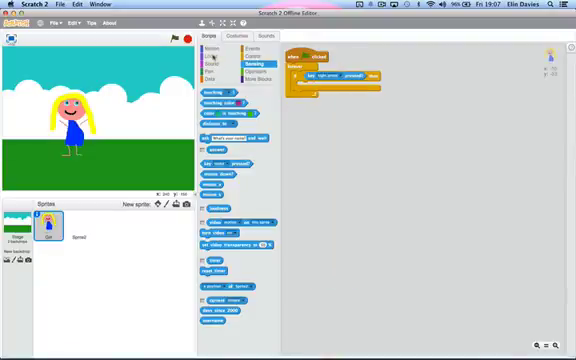
left_click(207, 52)
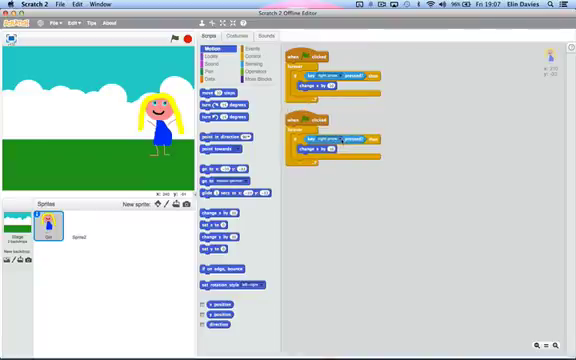
Step: Set the second script's key to left arrow and bring up options for the extra copy
left_click(335, 136)
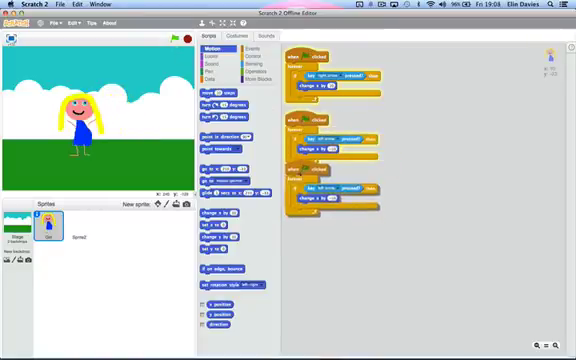
right_click(310, 170)
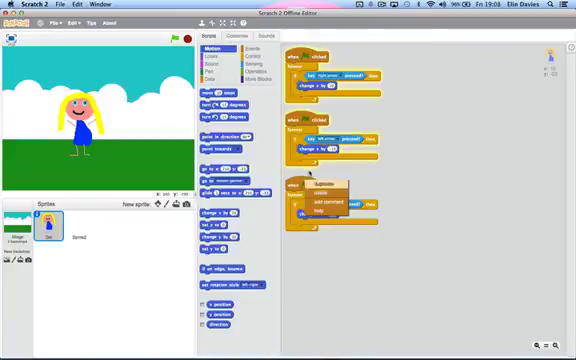